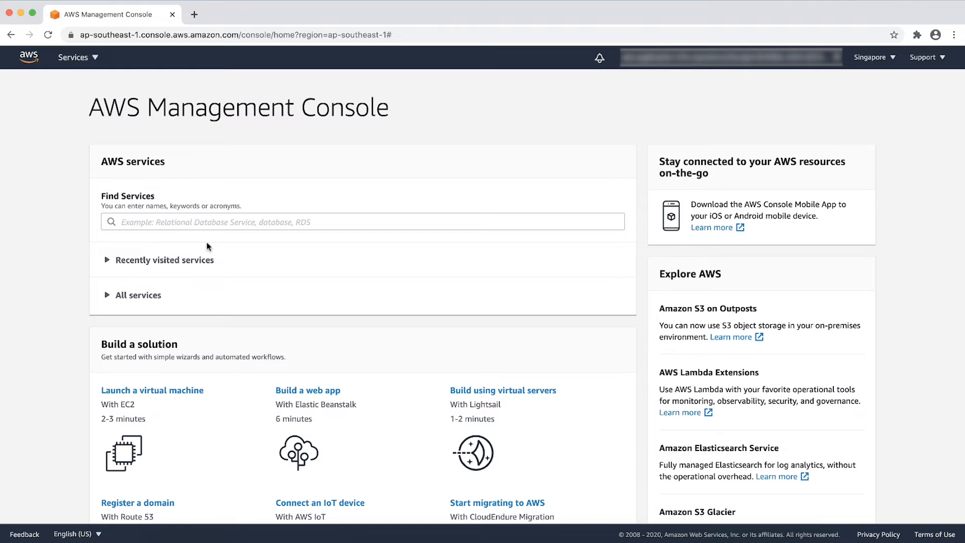
Search services for 'Managed s' and open the AWS Managed Services user guide
text(Managed s)
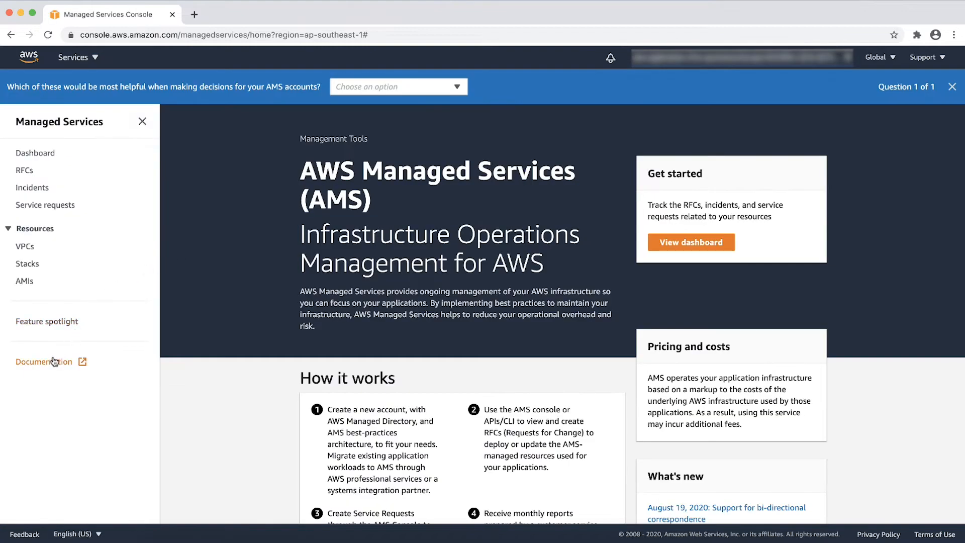
click(43, 361)
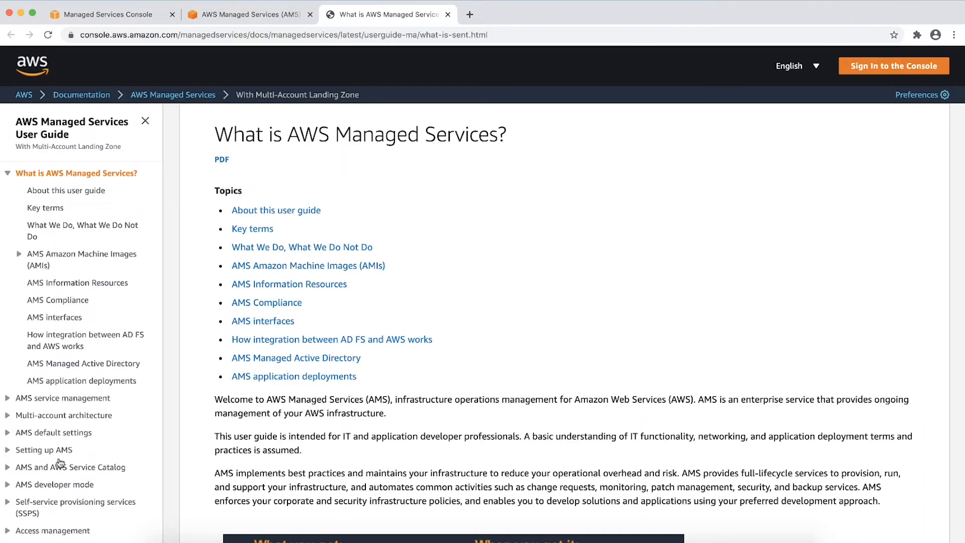
mouse_move(76, 507)
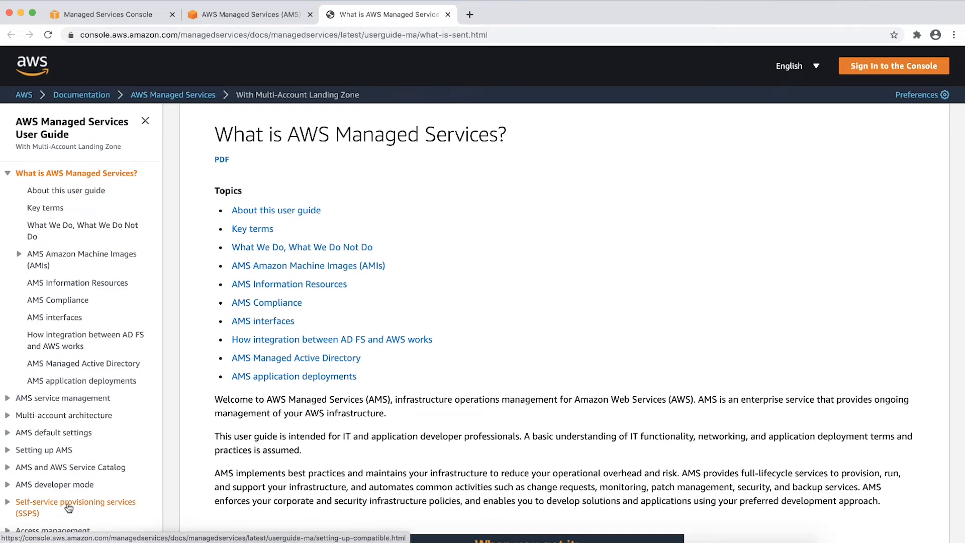
Open the self-service provisioning services docs and scroll through the DataSync FAQs
click(75, 507)
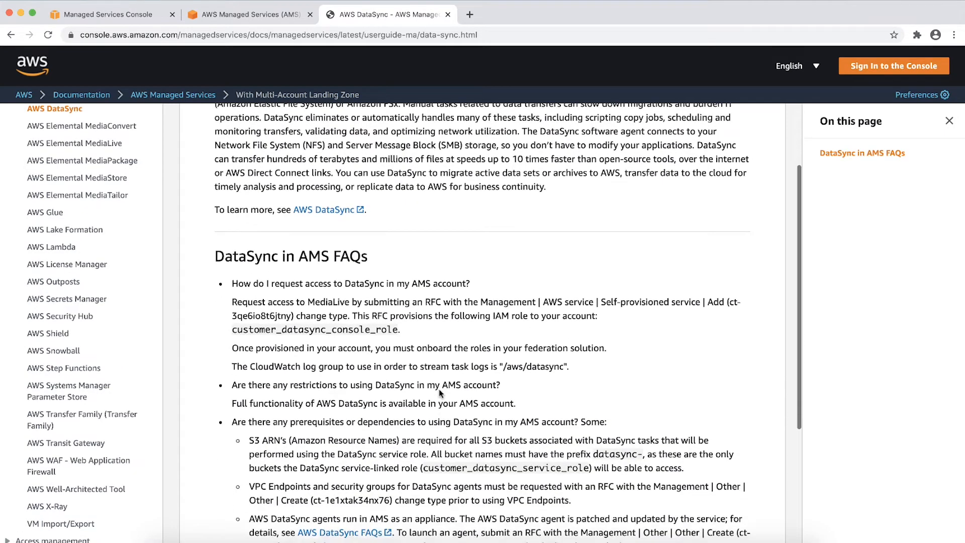
scroll(down, 3)
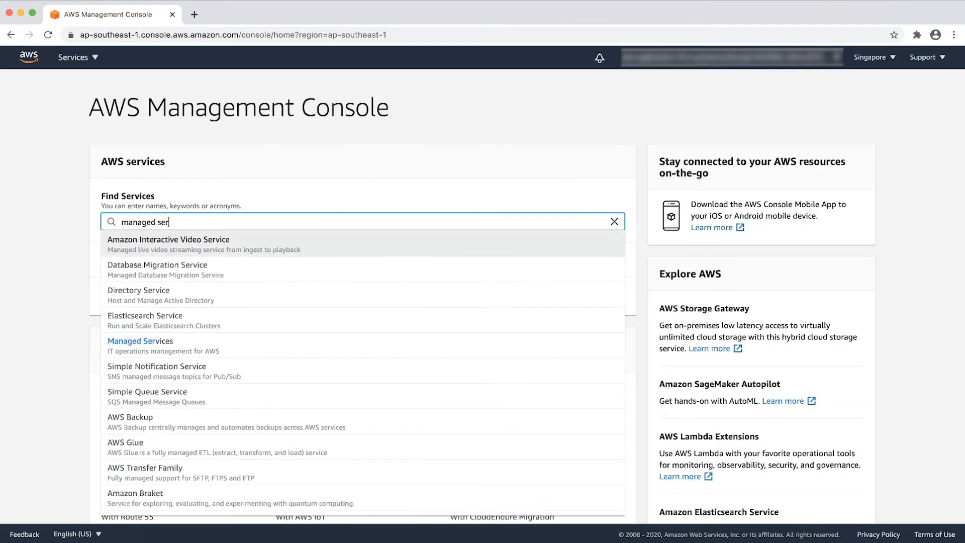
Open Managed Services, go to the RFCs list and create a new RFC
click(140, 341)
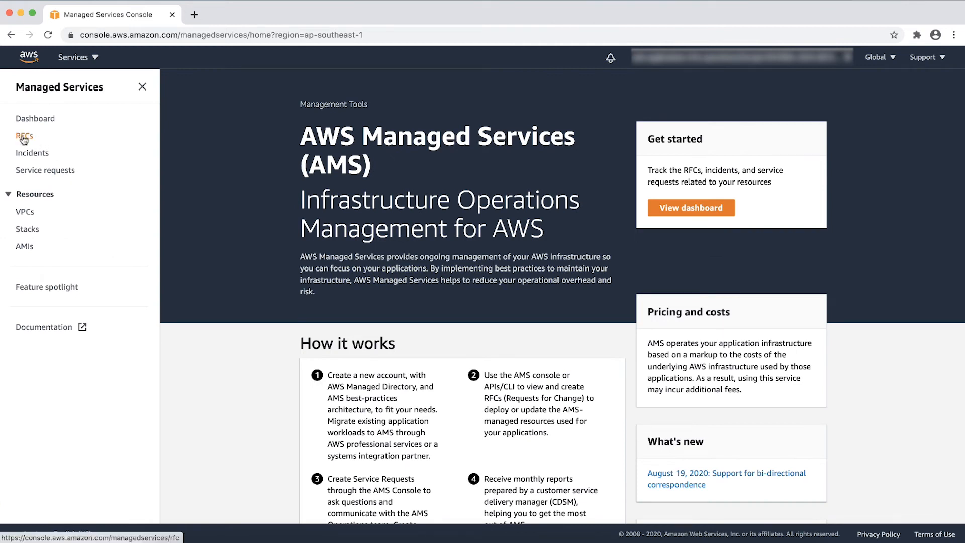
click(25, 136)
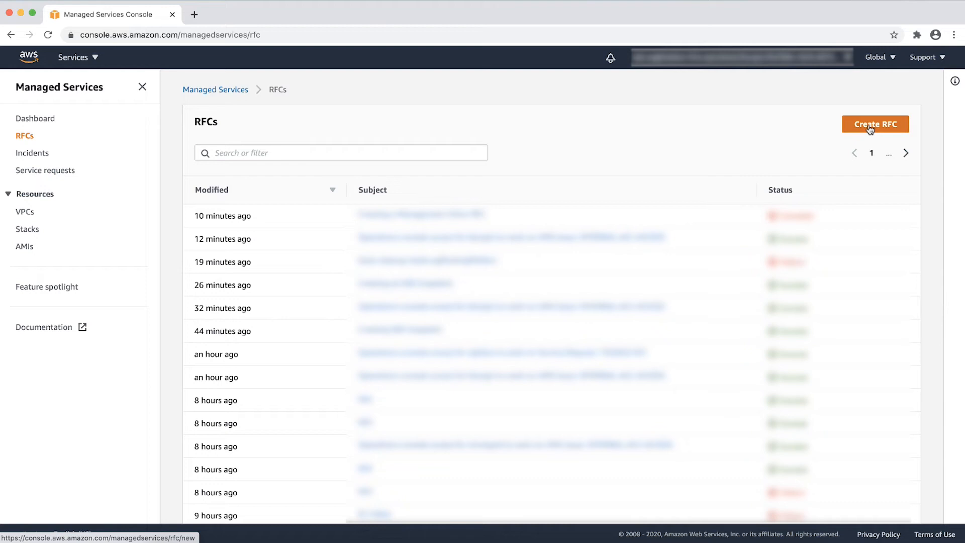
click(875, 123)
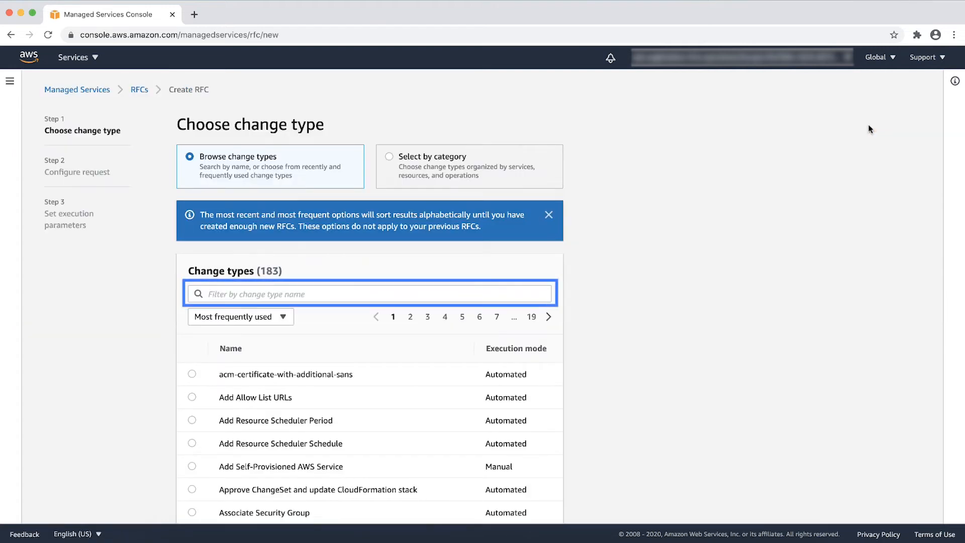
Choose change type by category: Management, AWS service, Self-provisioned service, Add
click(241, 316)
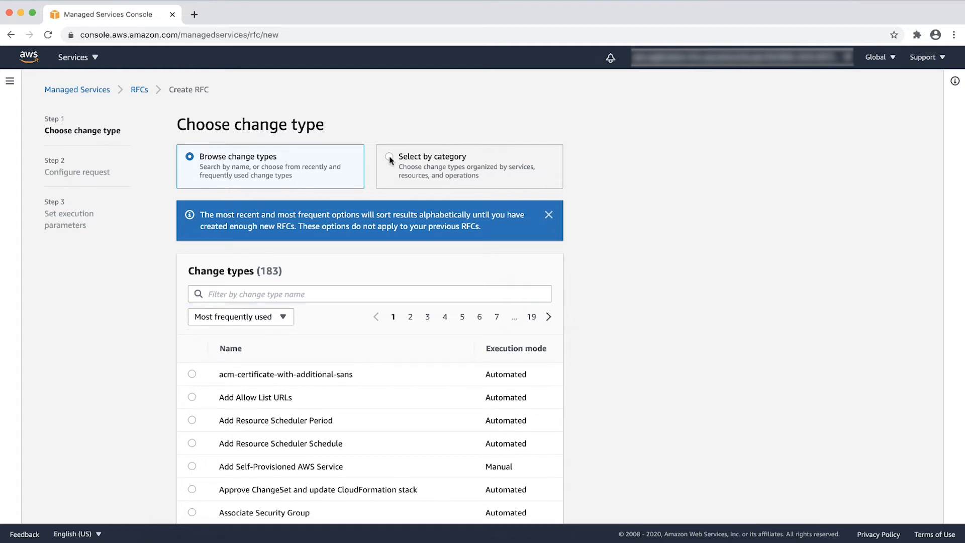
click(390, 157)
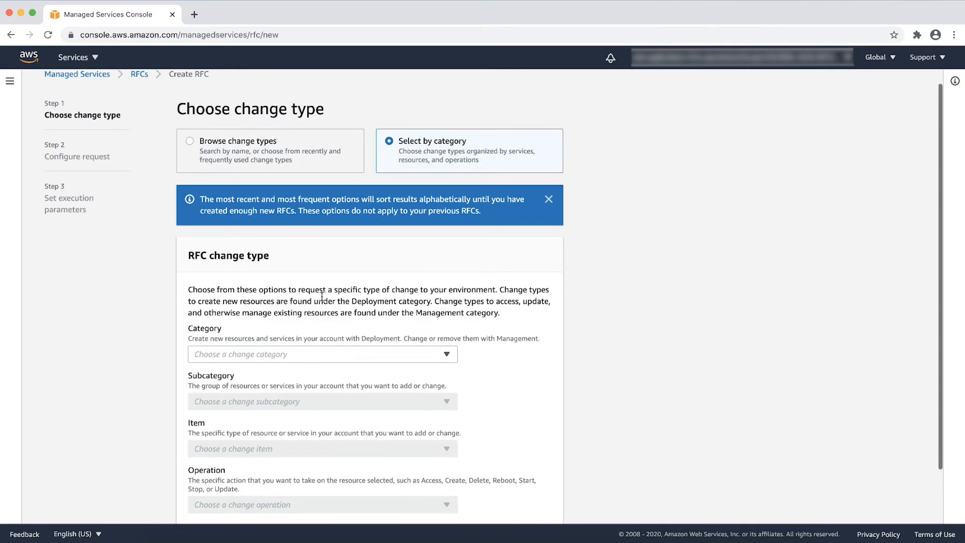
click(321, 354)
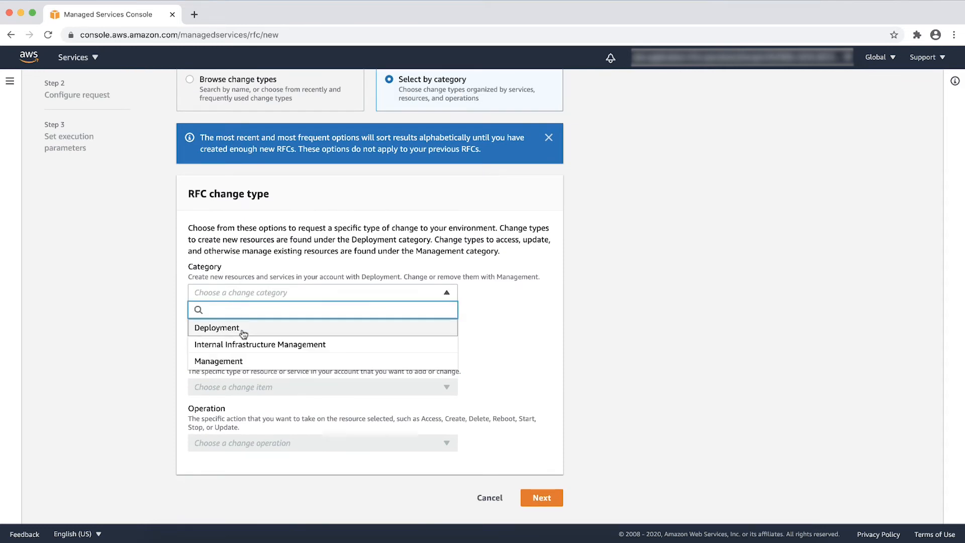
click(217, 327)
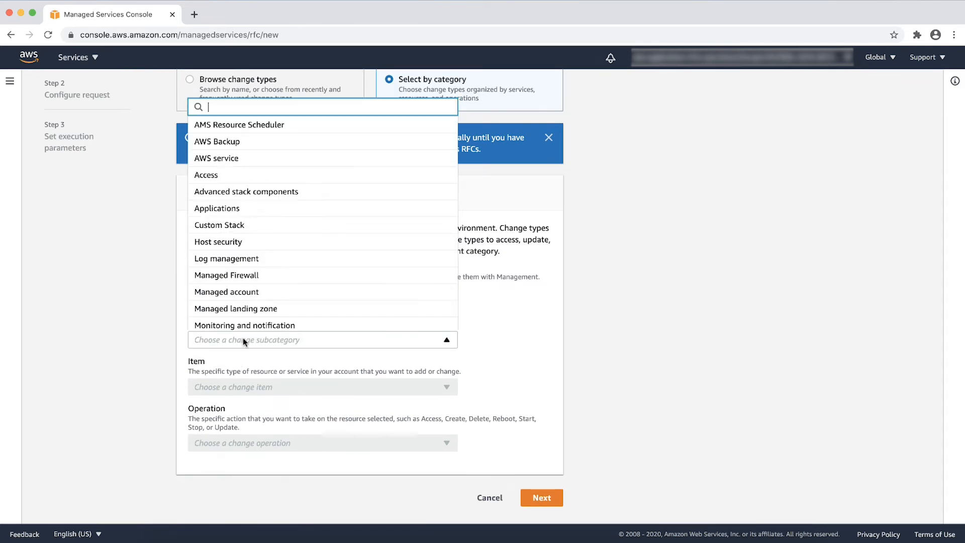
click(216, 157)
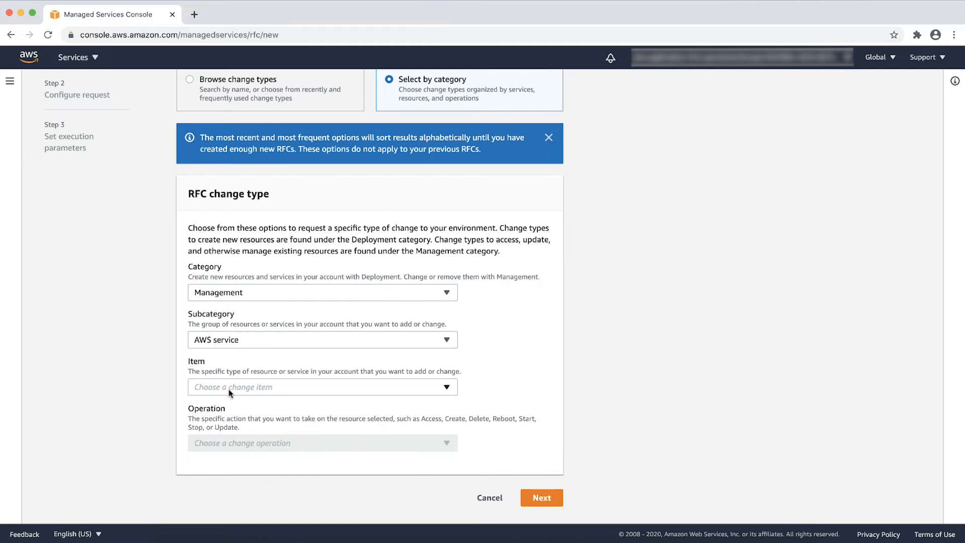
click(322, 387)
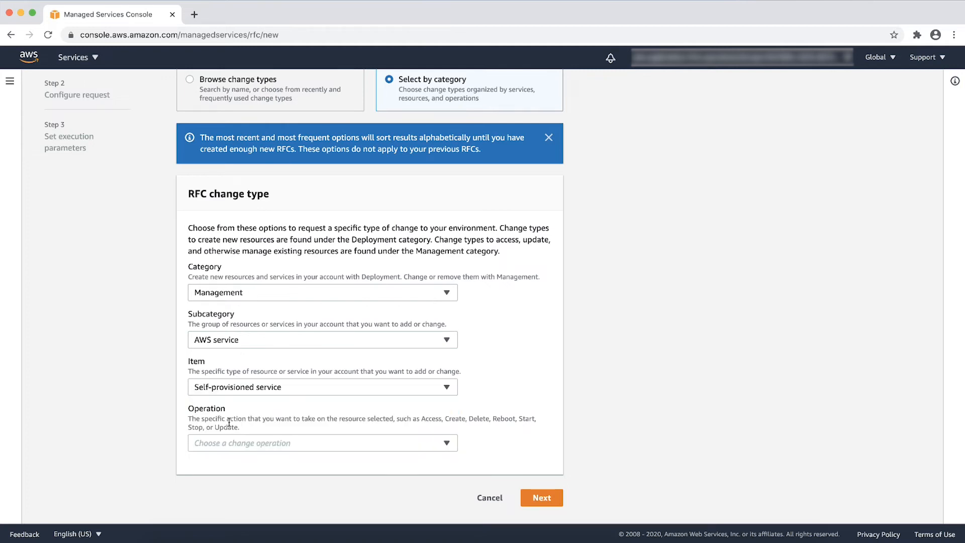
click(322, 443)
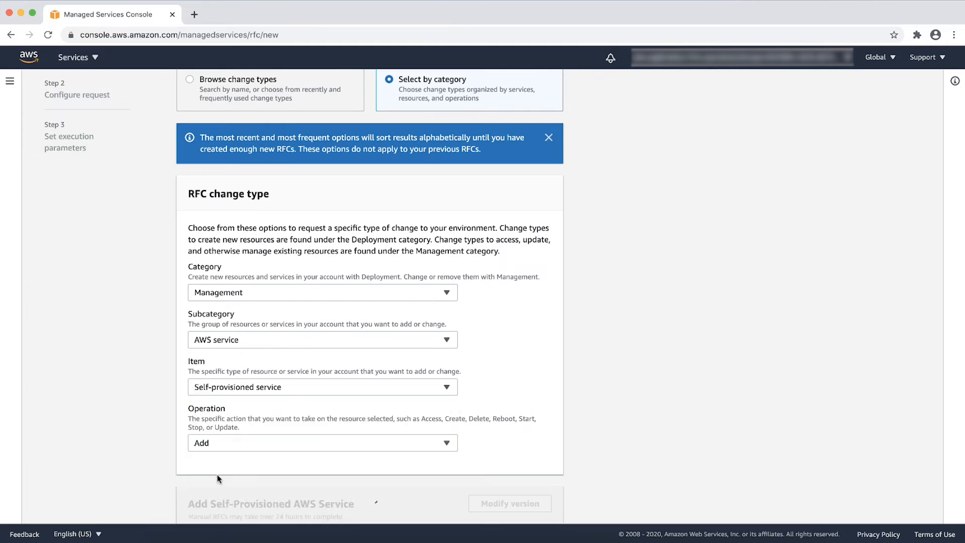
scroll(down, 3)
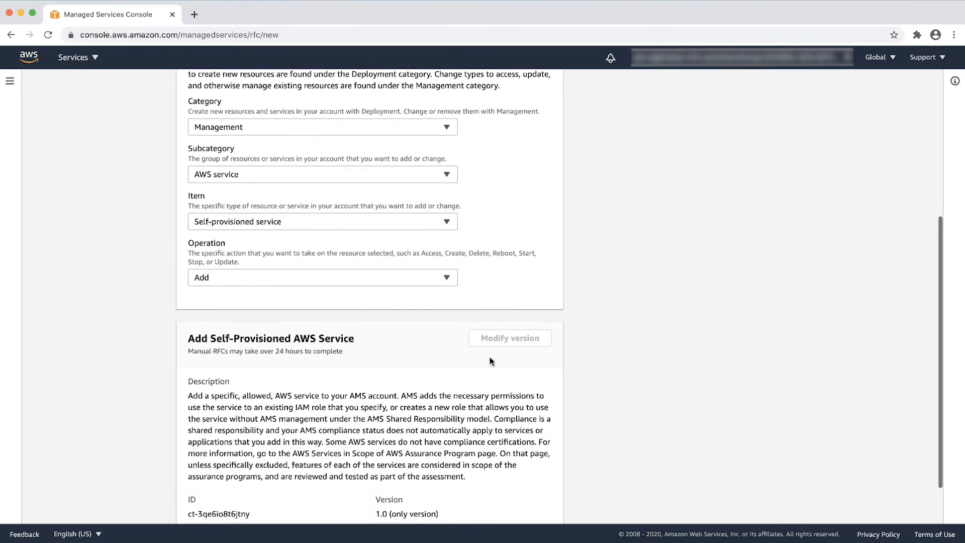
scroll(down, 3)
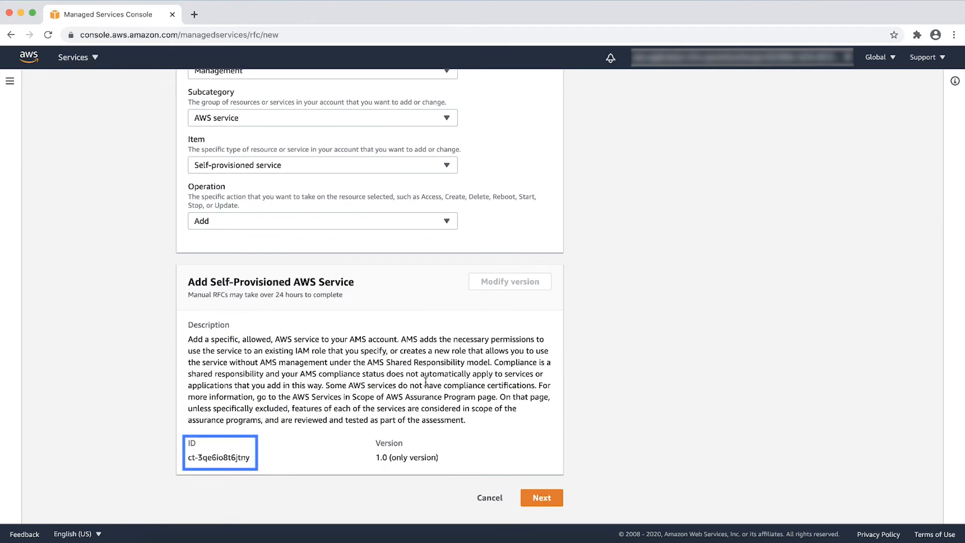
Enter 'Test SSPS' as the RFC subject with ASAP execution
click(541, 498)
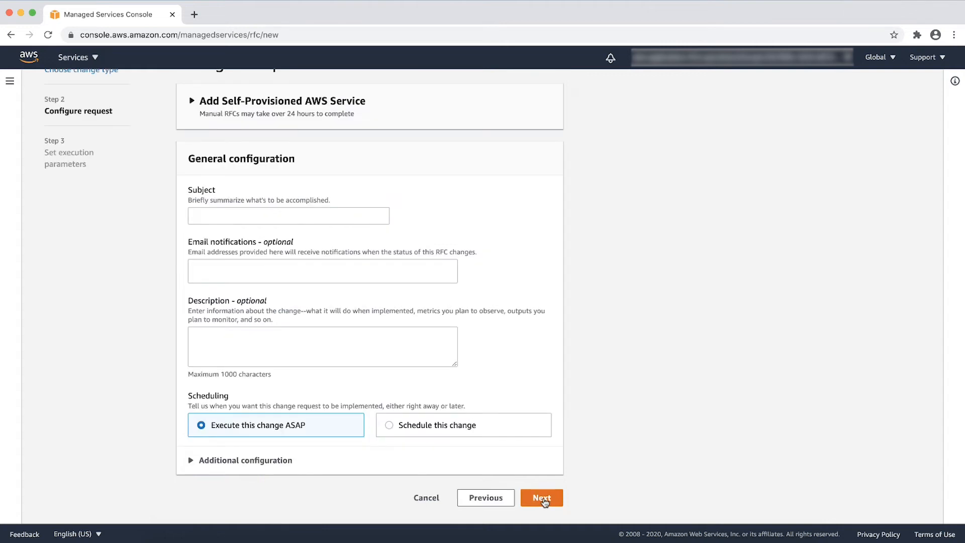
text(Test SSPS)
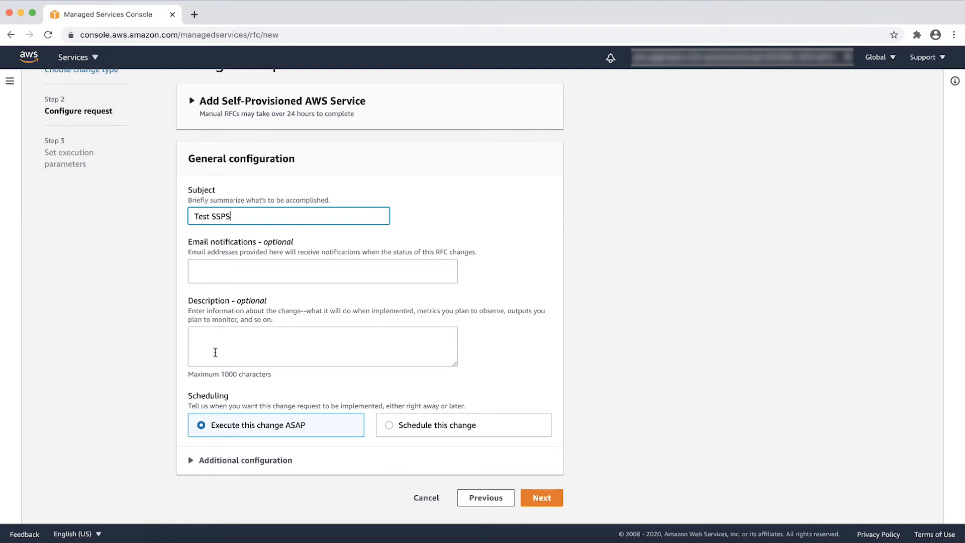
mouse_move(397, 430)
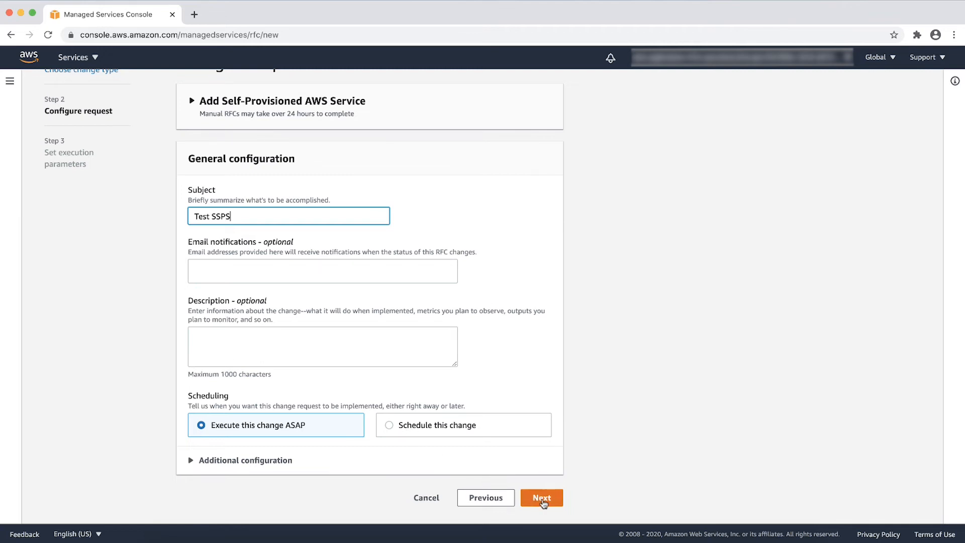
click(541, 497)
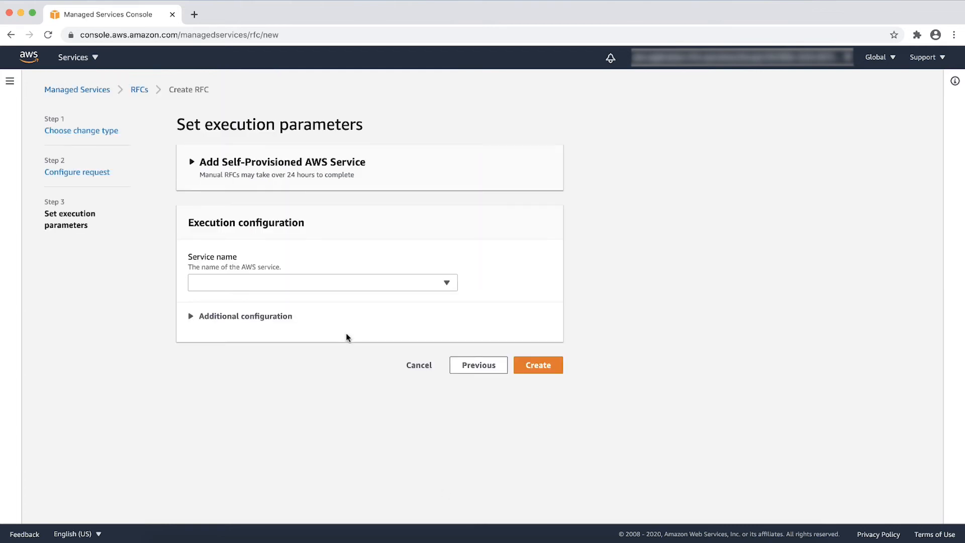
Select AWS DataSync as the service name, expand Additional configuration, and create the RFC
text(datas)
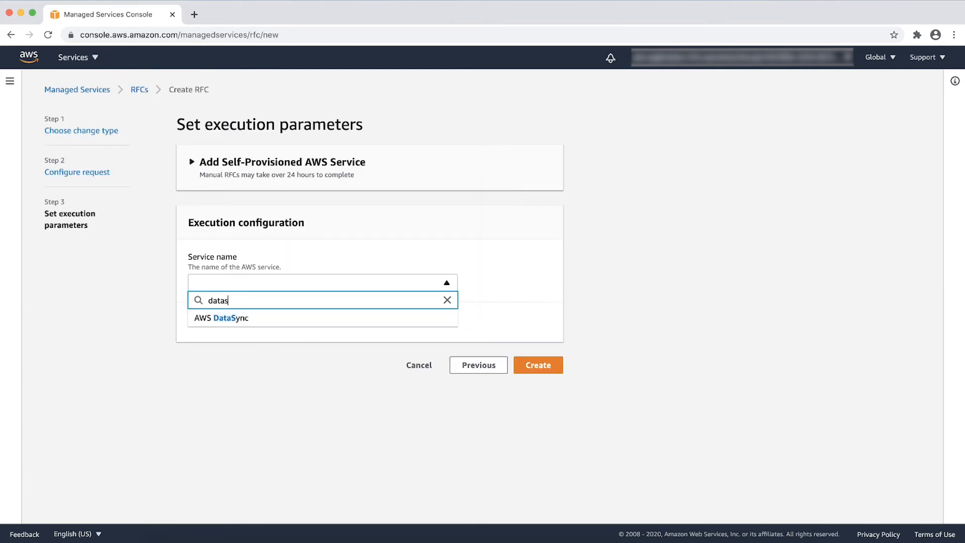
click(221, 318)
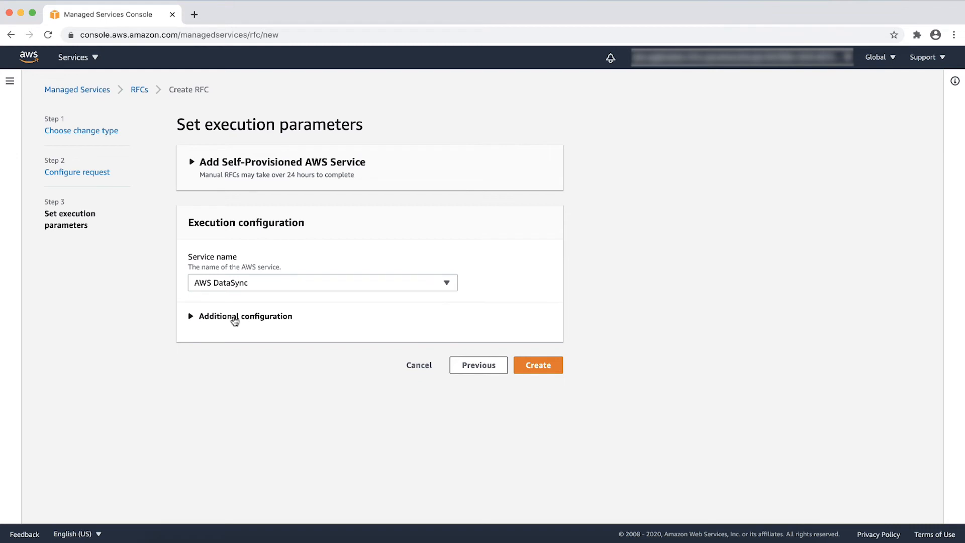
click(245, 315)
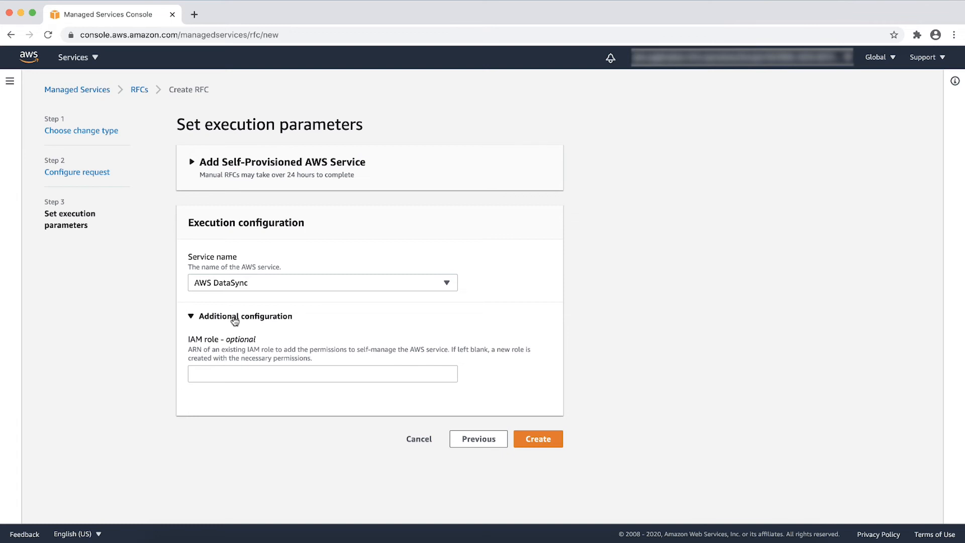
click(537, 439)
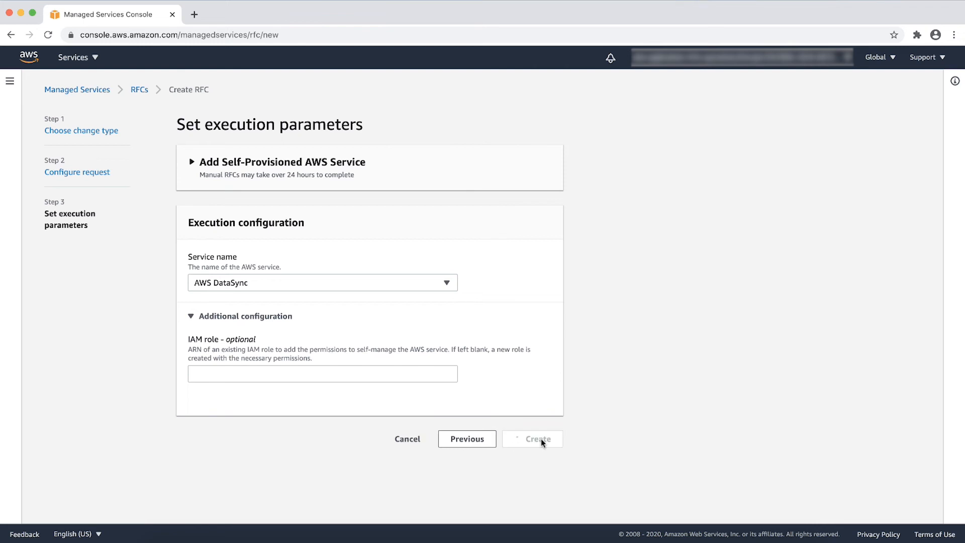
click(532, 439)
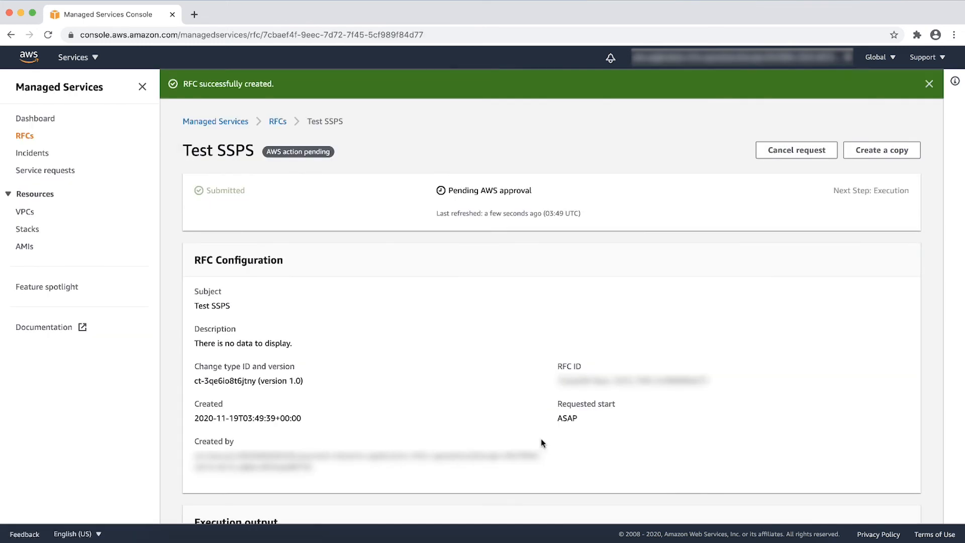